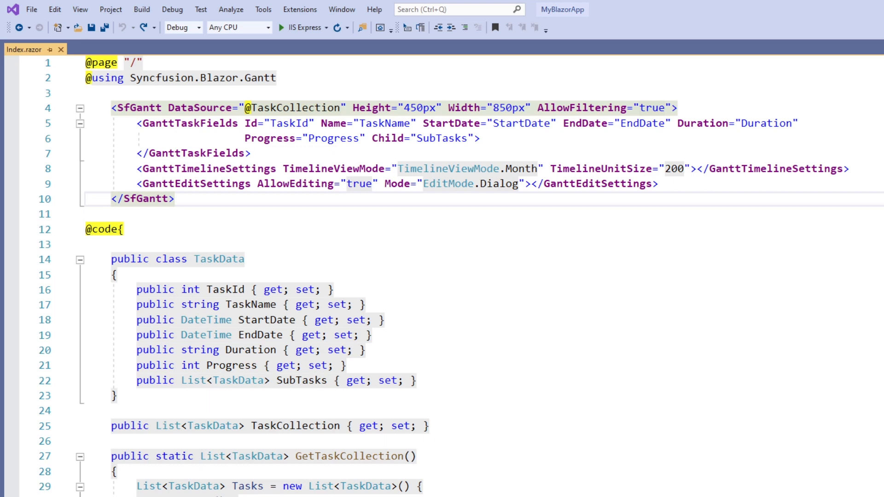
Replace TaskData's SubTasks property with 'public int? ParentId { get; set; }' via the prop snippet
click(273, 379)
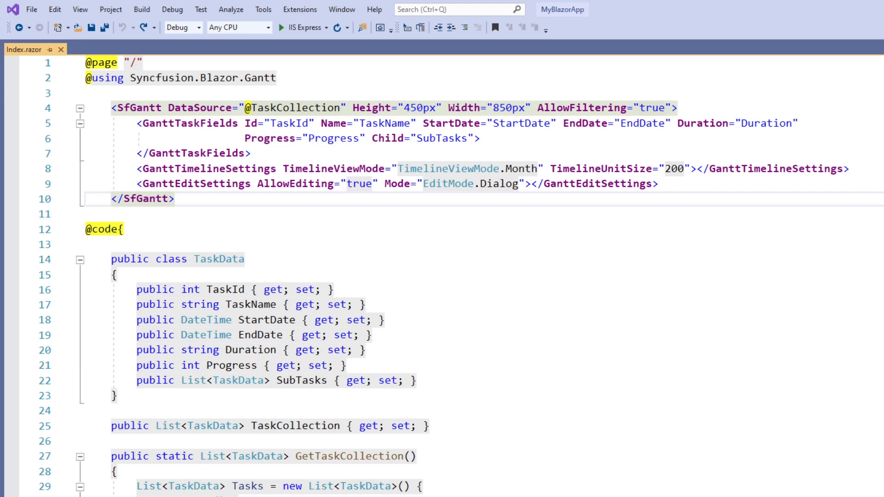
click(171, 198)
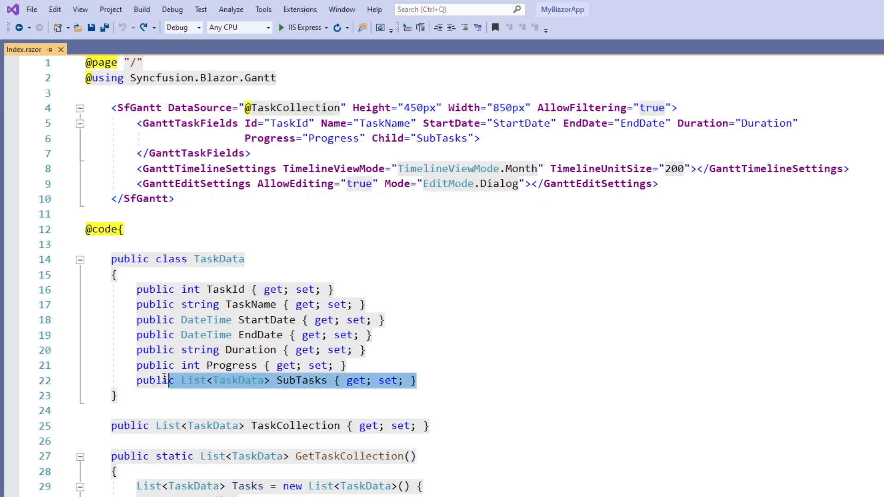
text(prop)
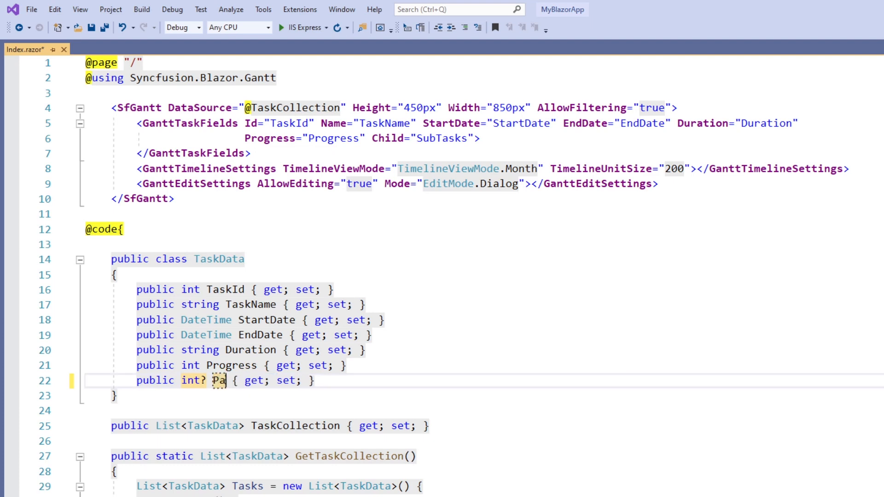
text(rentId)
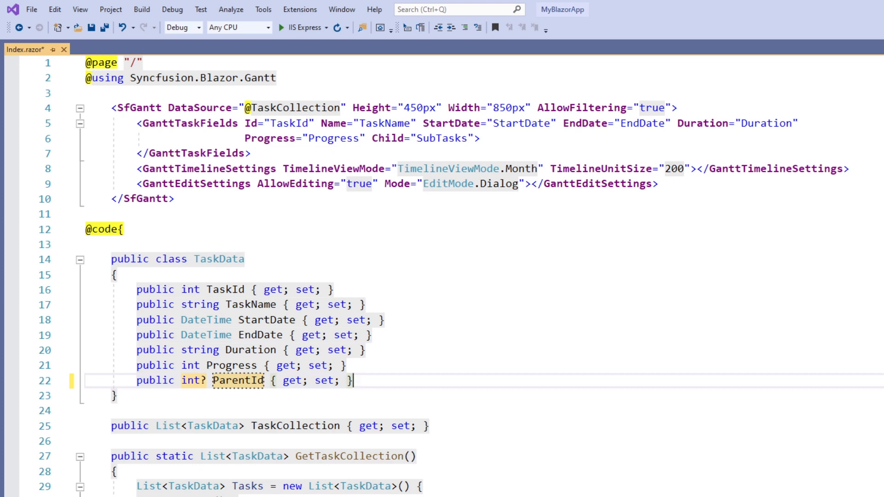
scroll(down, 3)
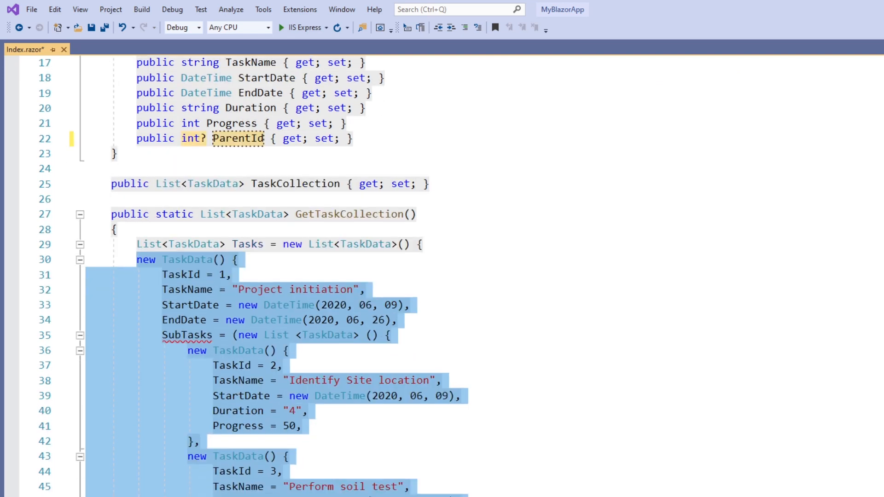
scroll(down, 3)
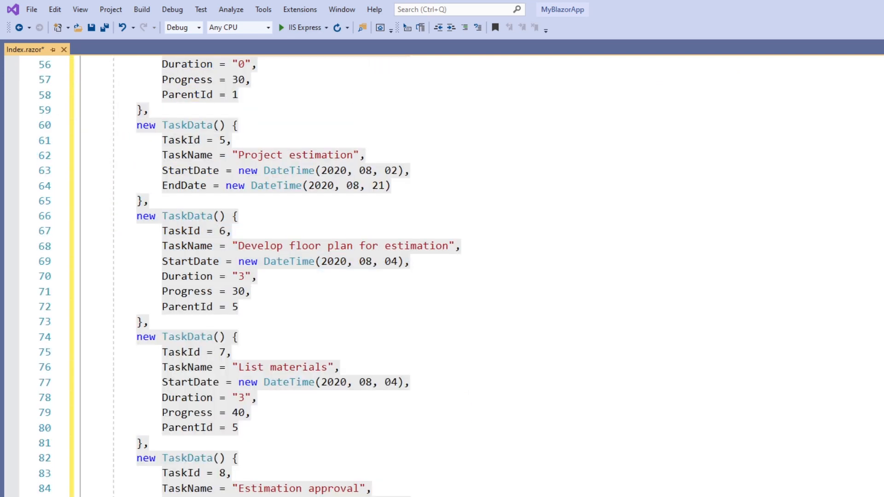
scroll(up, 3)
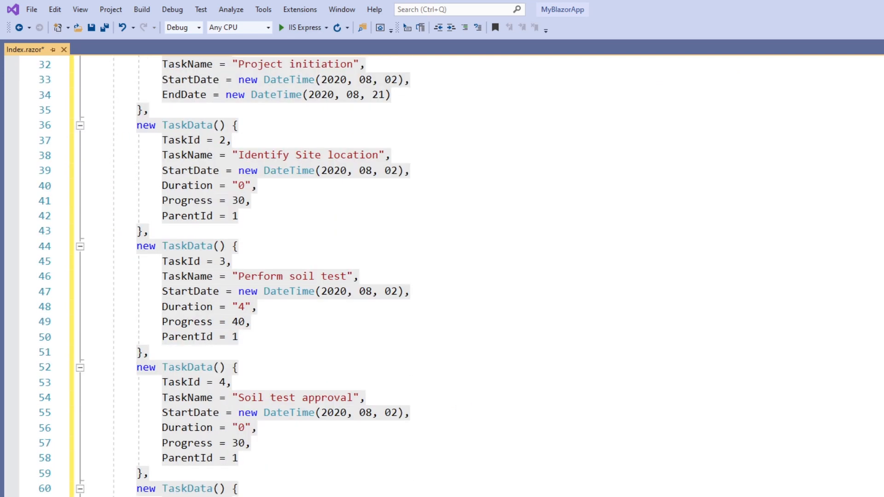
scroll(up, 3)
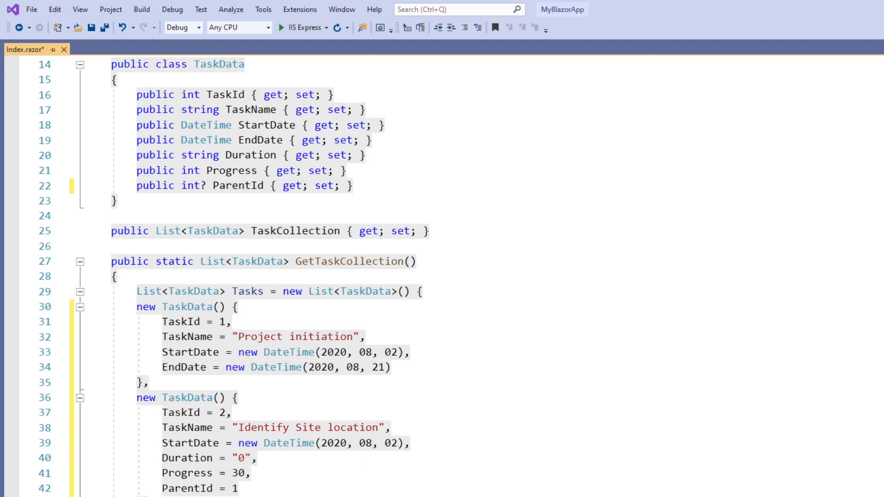
double_click(194, 321)
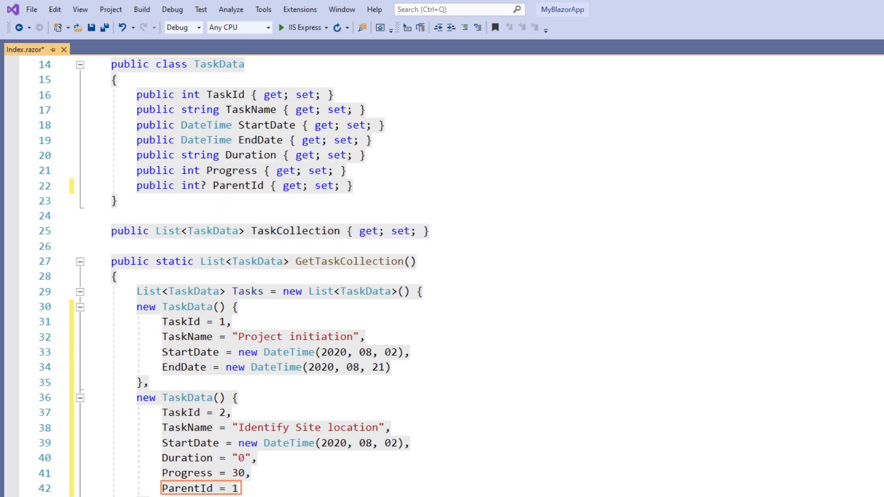
mouse_move(225, 327)
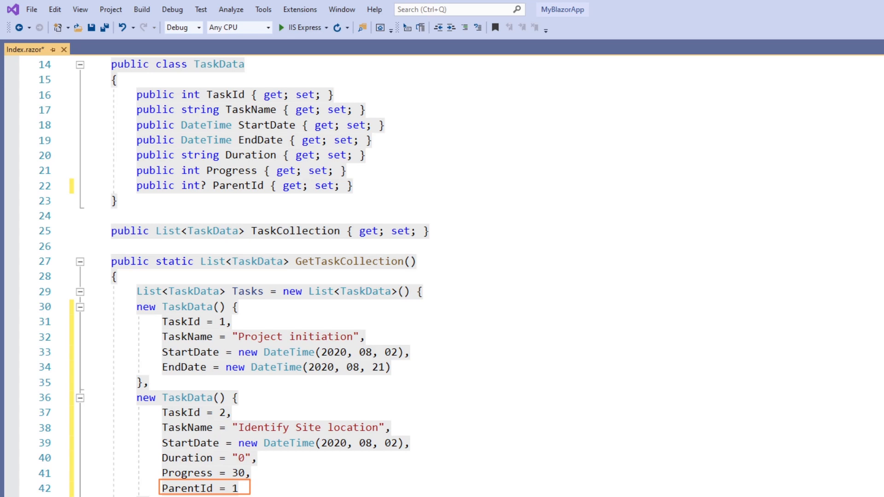
scroll(up, 3)
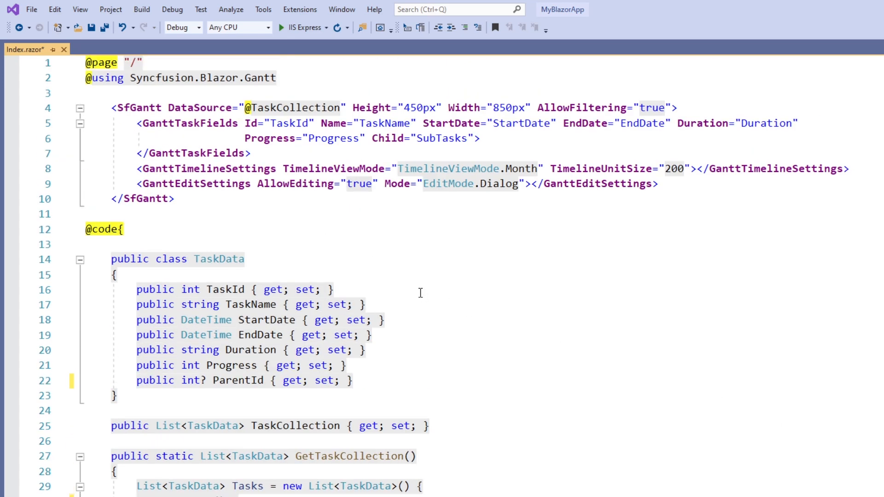
Map ParentID to ParentId in GanttTaskFields, save Index.razor, and run in IIS Express
double_click(420, 138)
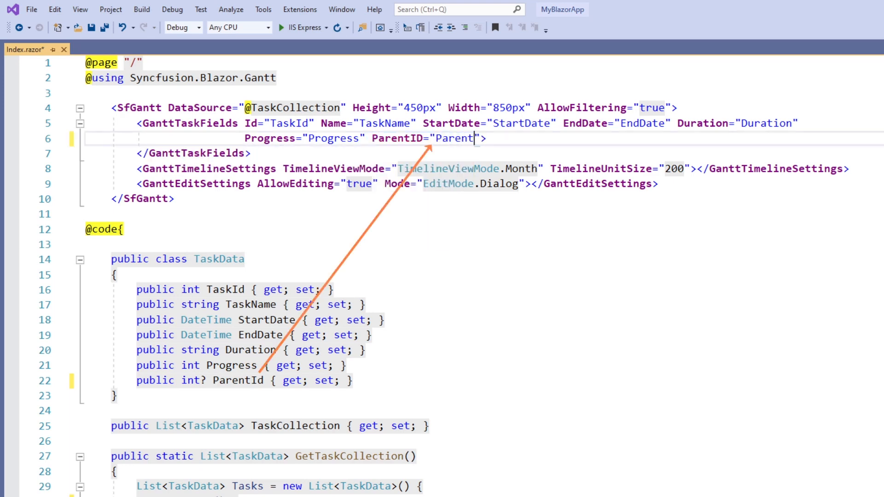
text(Id)
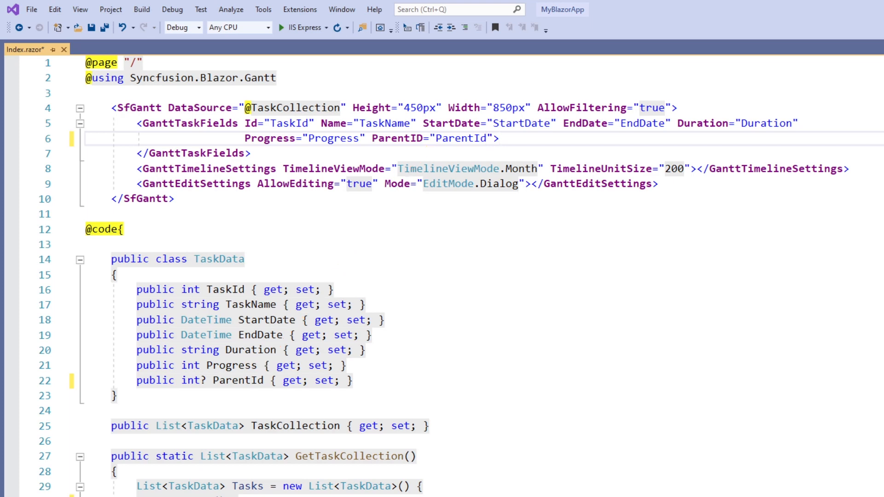
click(500, 138)
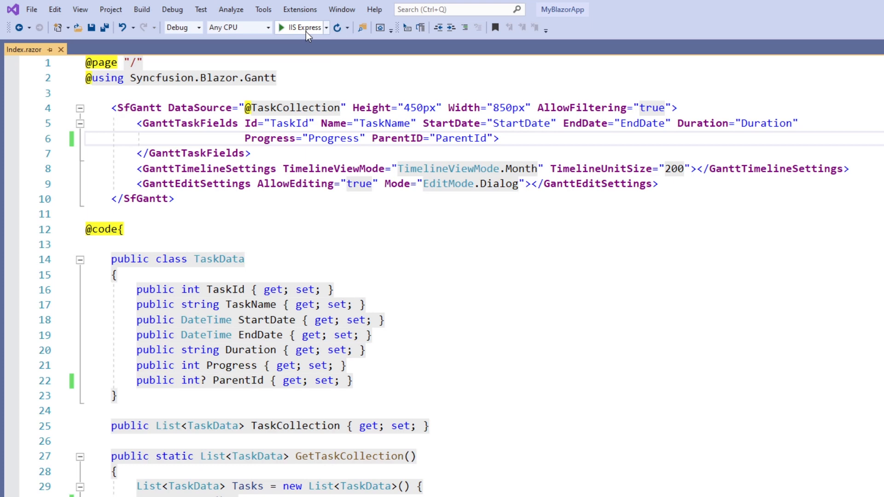
click(299, 27)
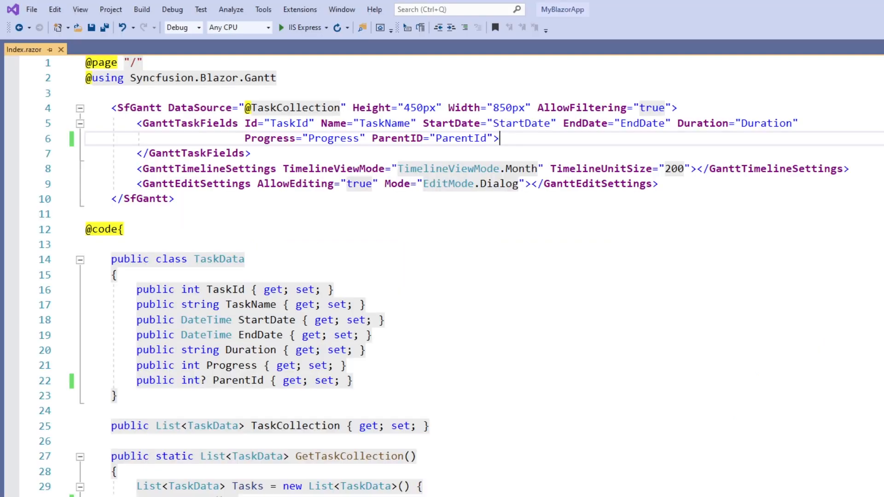
key(enter)
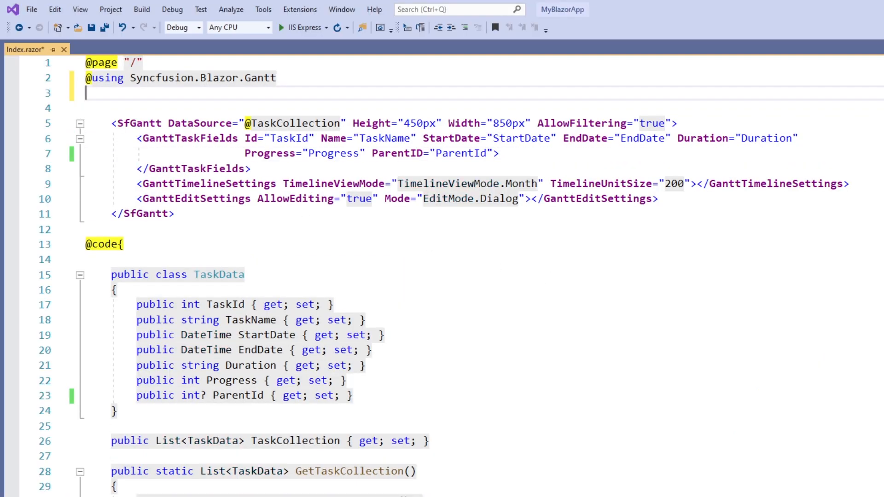
Add a Syncfusion.Blazor.Data using directive and an SfDataManager with the GanttData service URL
text(@using Syncfusion)
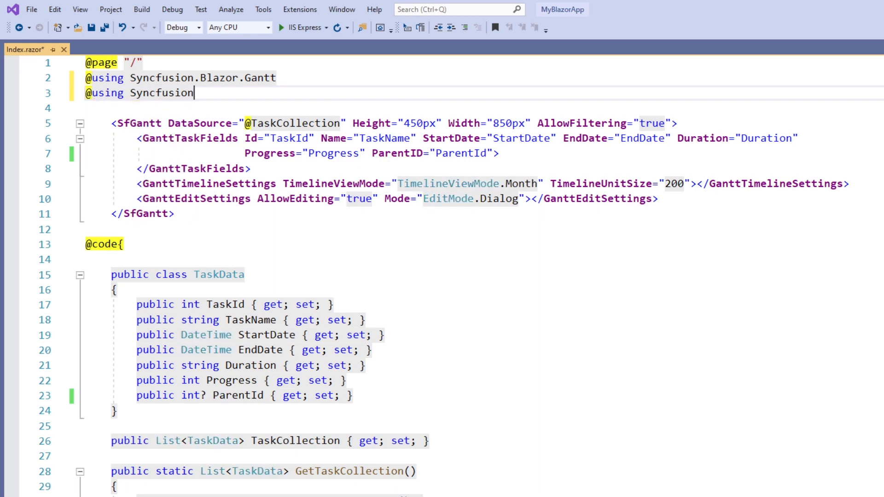
text(.Blazor.Data)
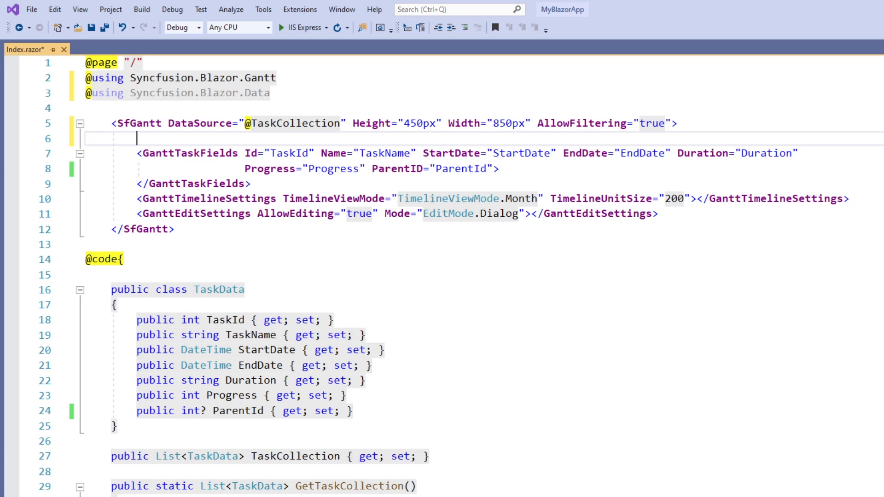
text(<SfDataManager></SfDataManager>)
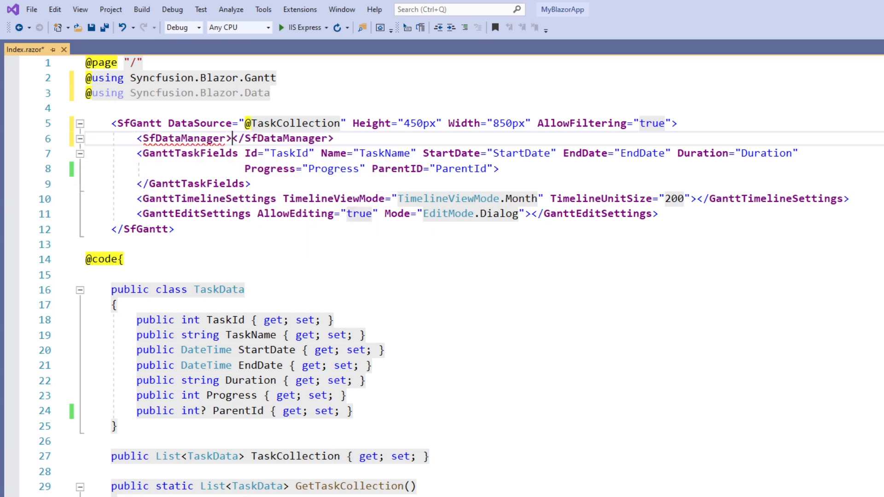
text(U)
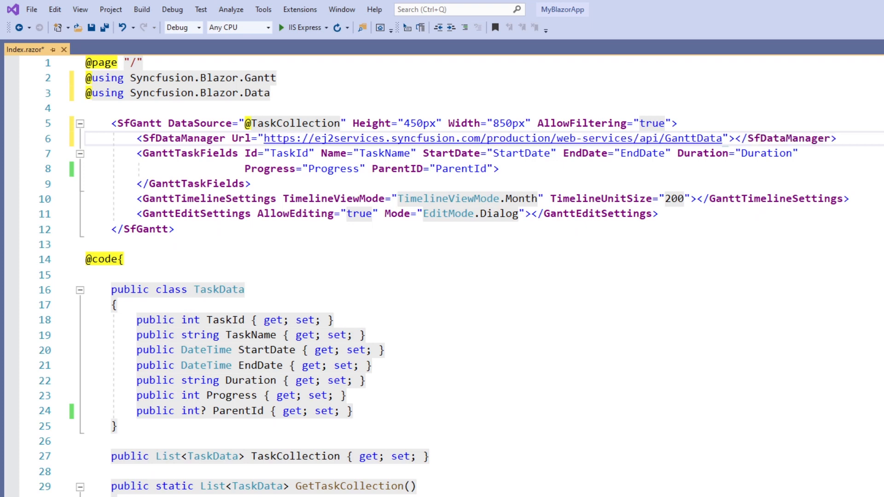
Set the data manager's Adaptor to Syncfusion.Blazor.Adaptors.WebApiAdaptor and CrossDomain to true
click(723, 138)
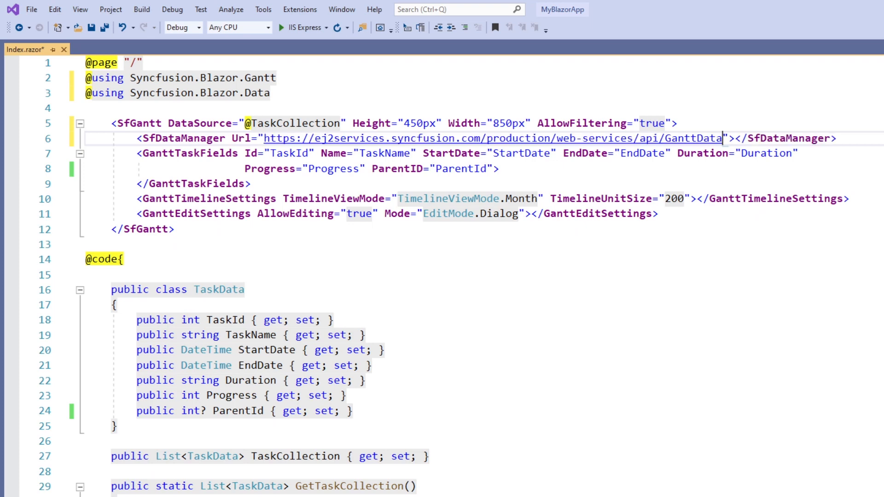
key(Enter)
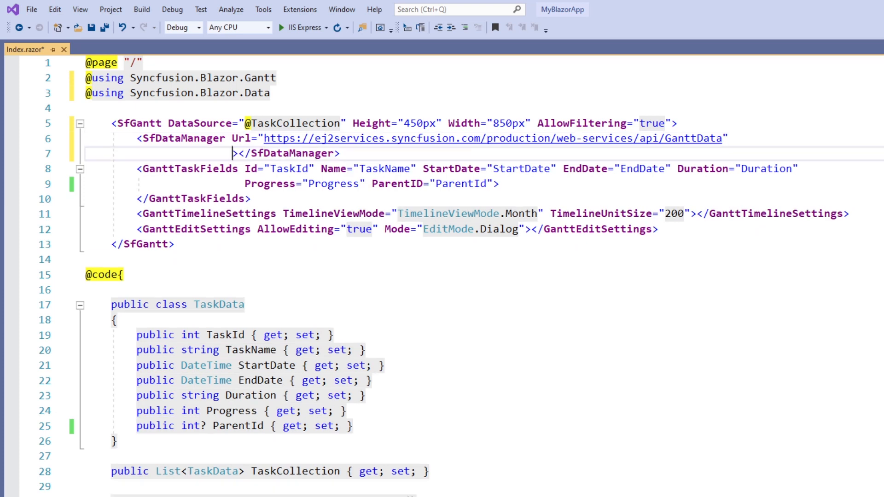
text(Adaptor="Syncfusion.Blazor.Adaptors.W)
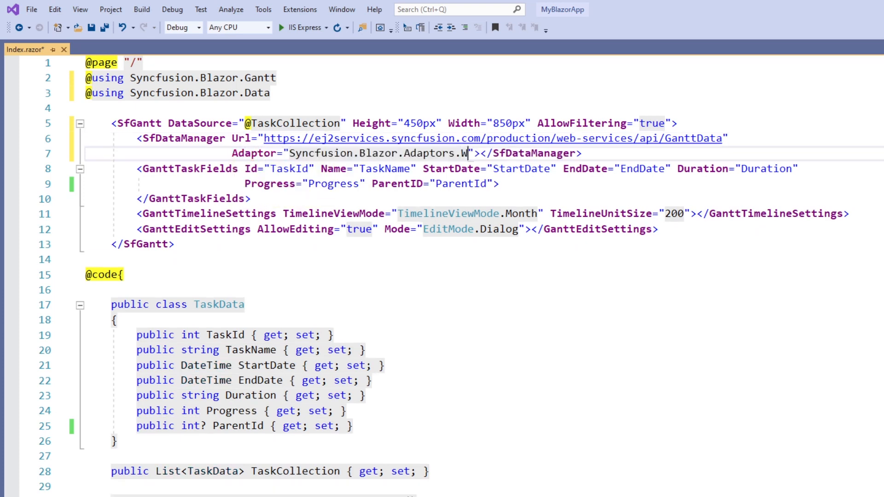
text(ebApiAdaptor)
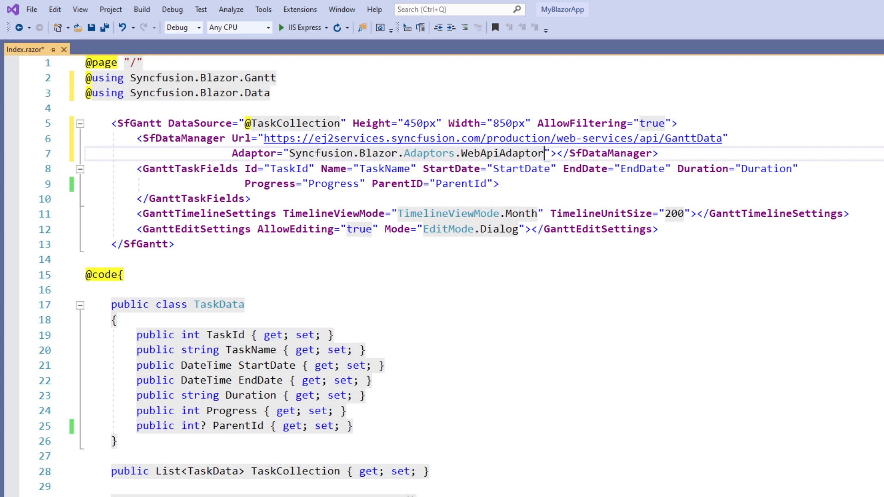
text(C)
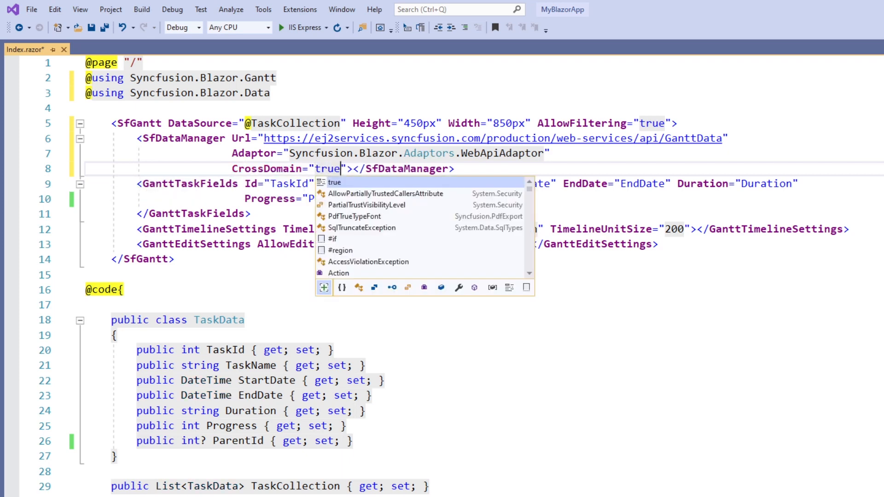
key(Escape)
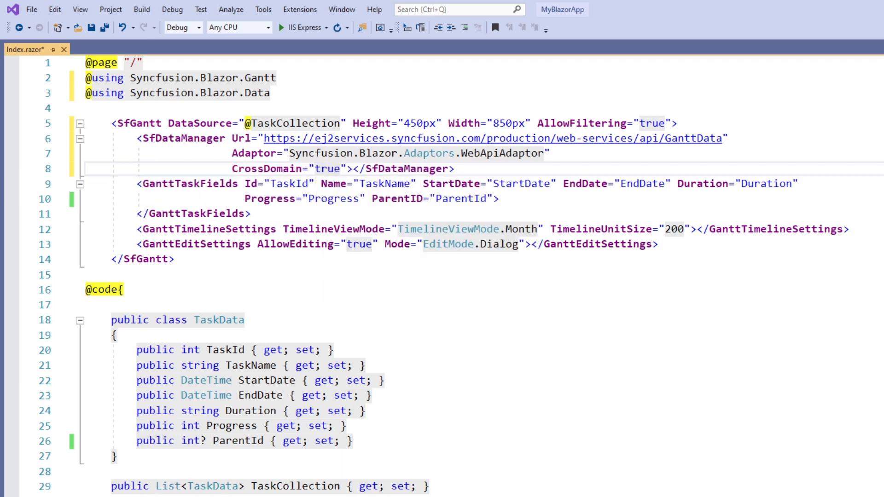
click(349, 168)
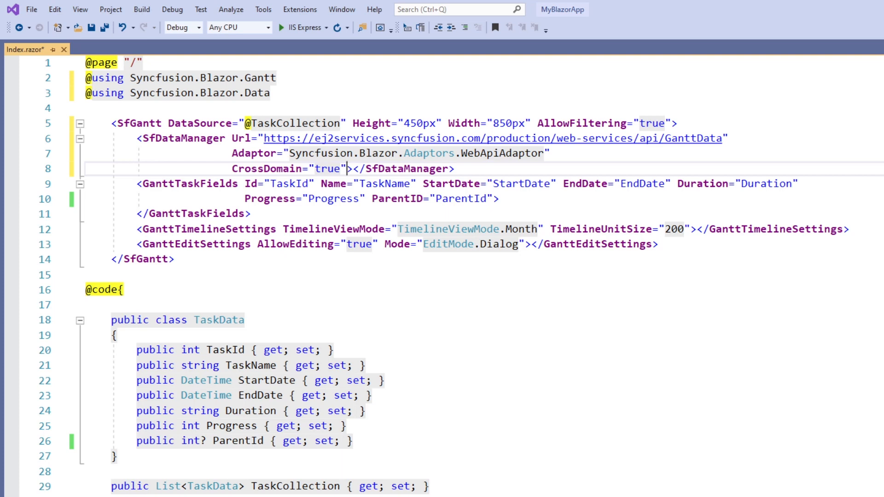
Replace the Gantt's local DataSource with TValue="TaskData" and review the code block
double_click(203, 122)
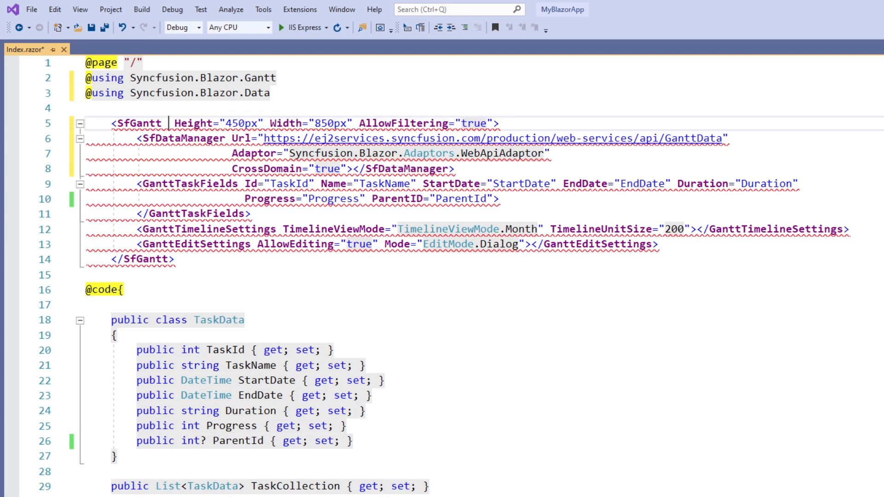
text(TValue="")
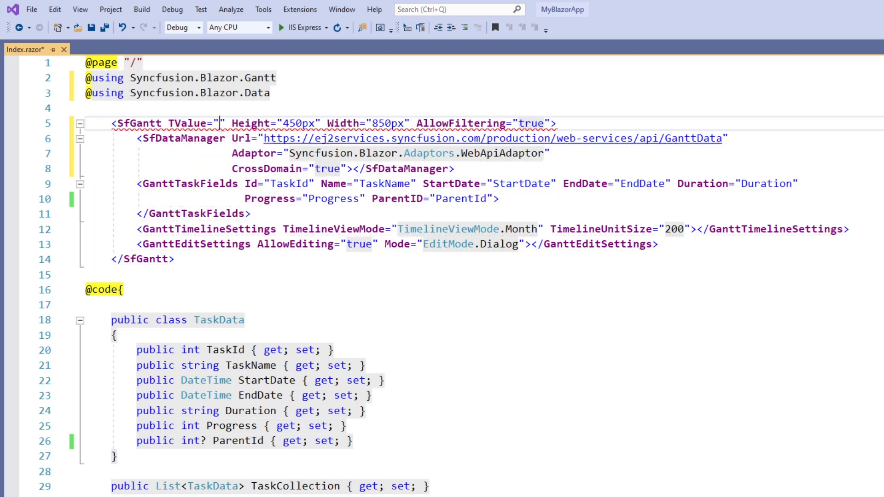
text(TaskData)
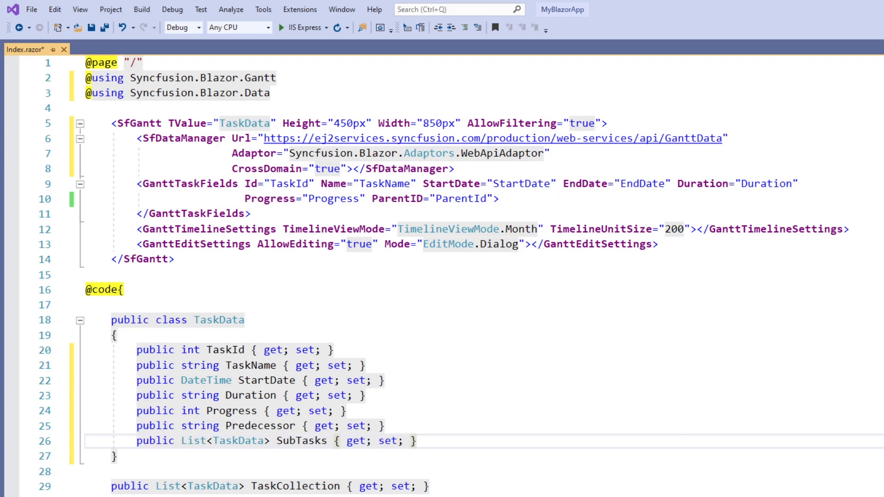
scroll(down, 3)
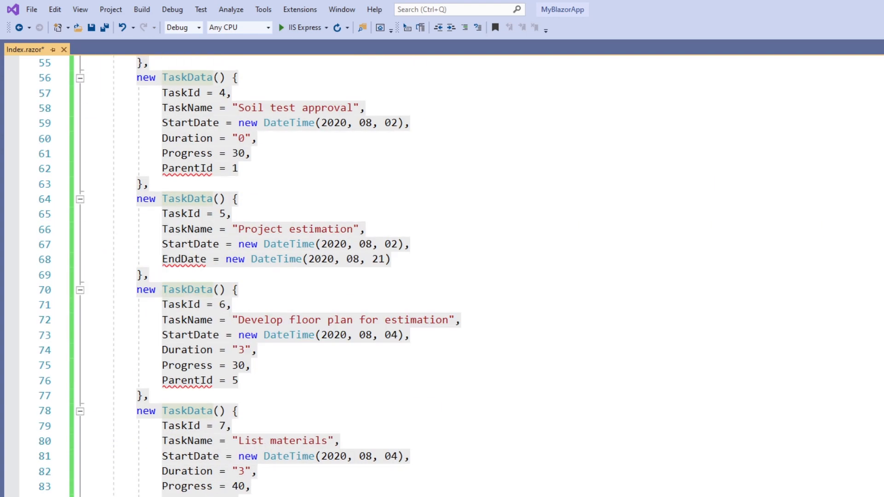
scroll(up, 3)
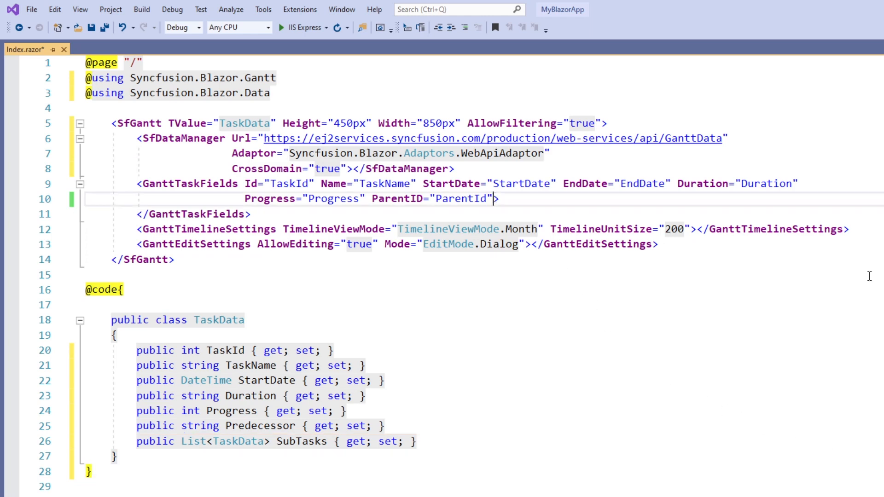
Map Child to SubTasks and Dependency to Predecessor, then run the app in IIS Express
text(Child)
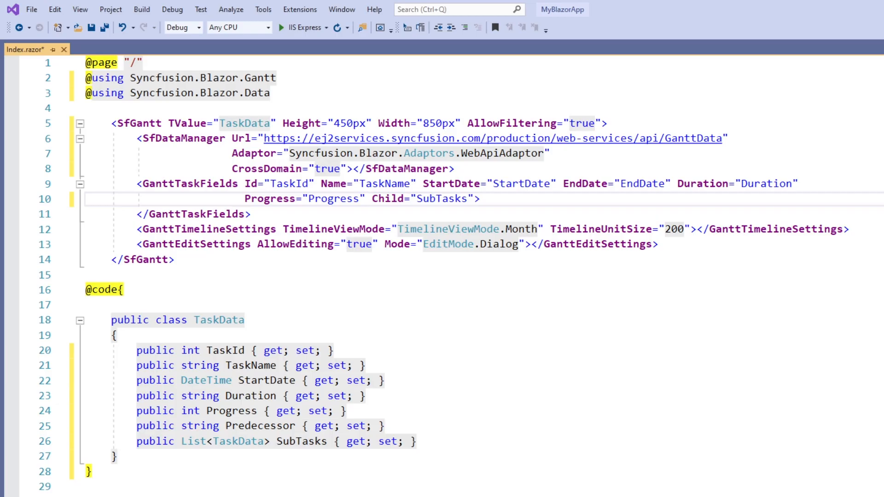
click(365, 199)
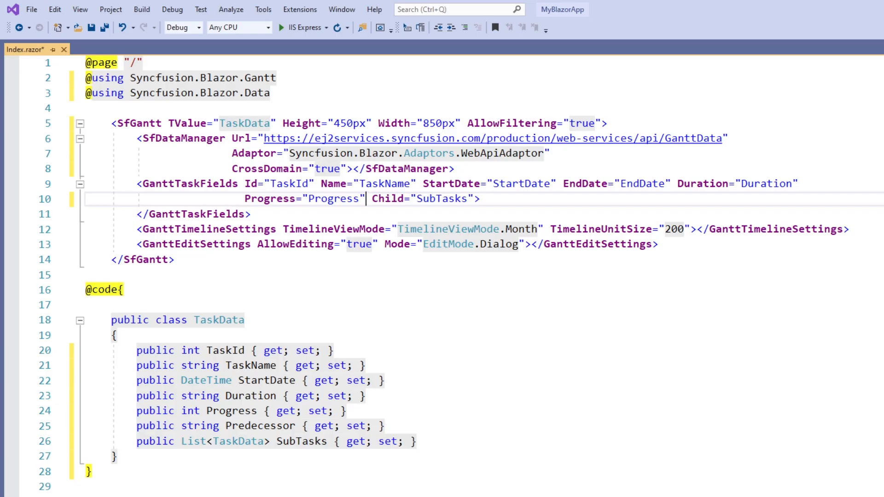
text(Dependency="")
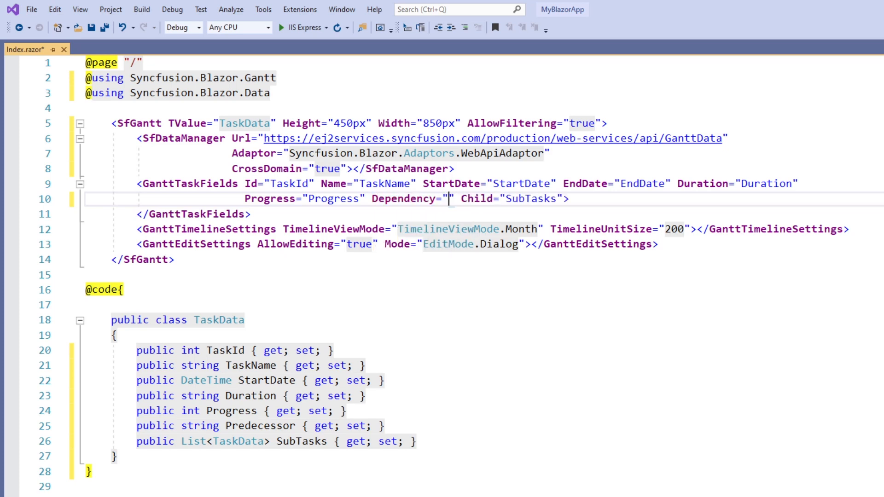
text(Predecessor)
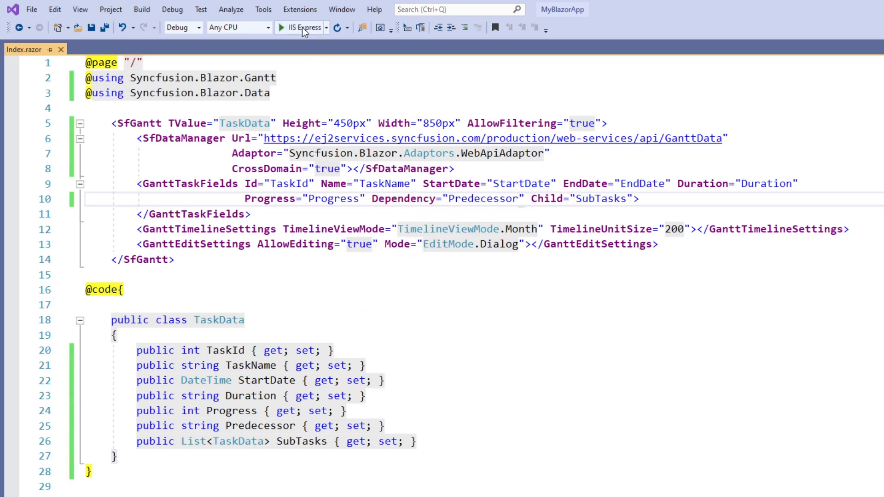
click(300, 28)
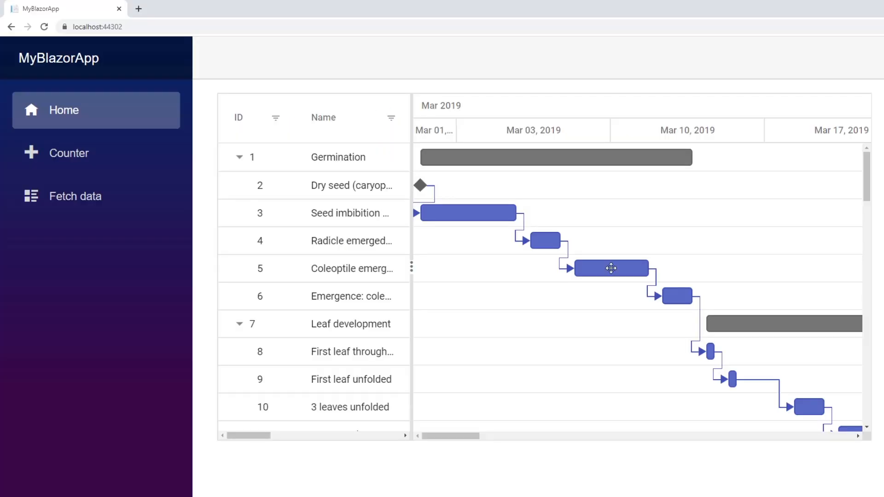